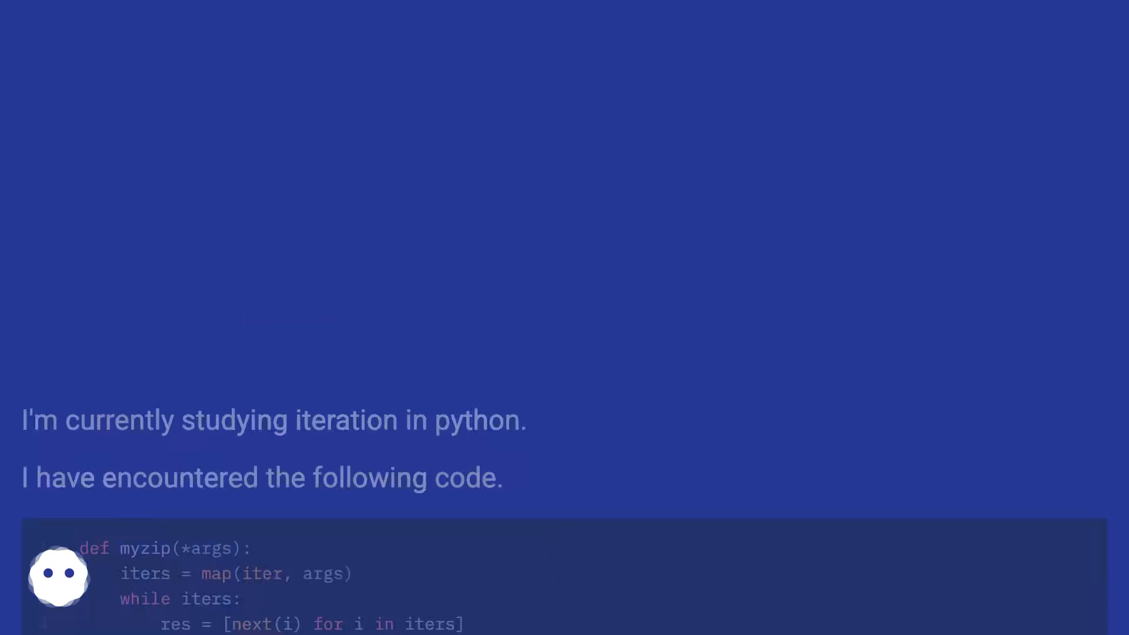
{"action": "scroll", "scroll_direction": "down", "scroll_amount": 3}
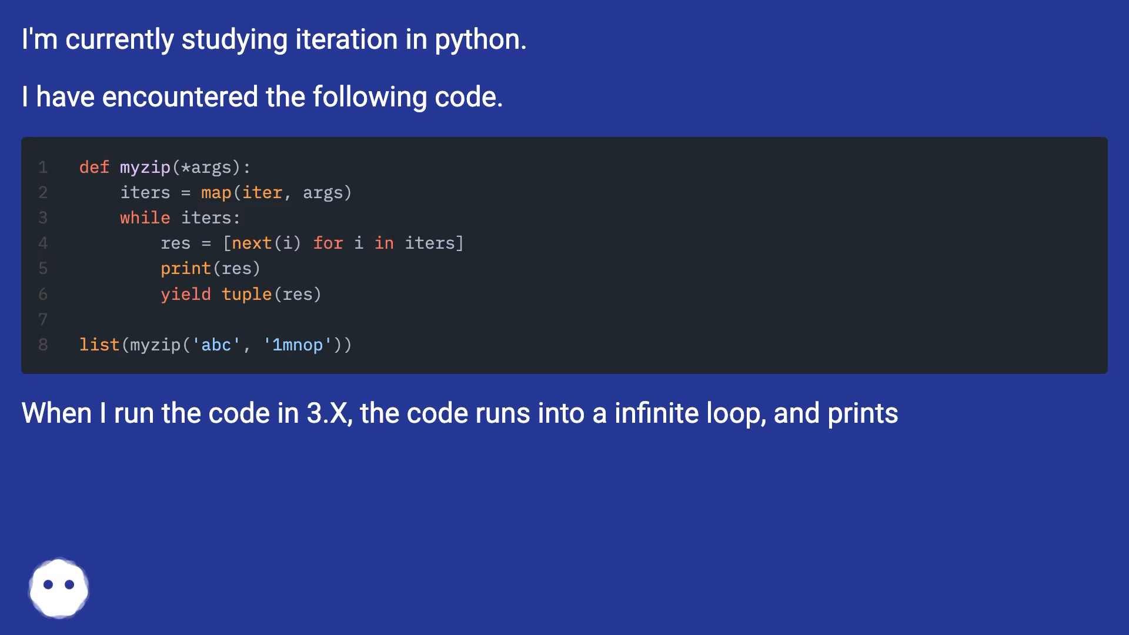
{"action": "scroll", "scroll_direction": "down", "scroll_amount": 3}
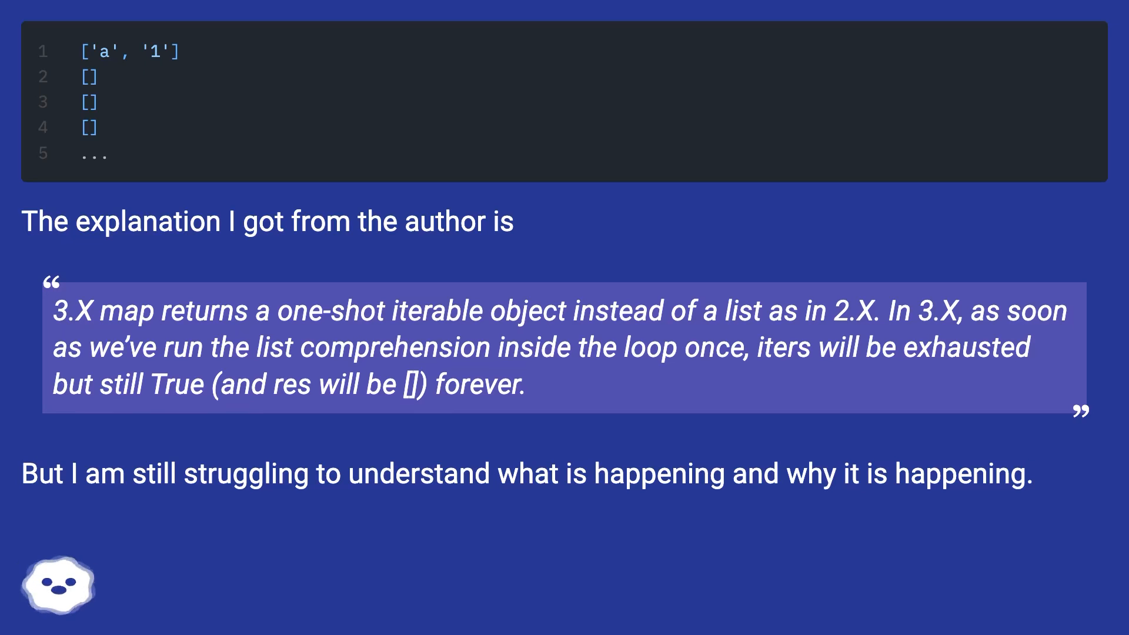
{"action": "scroll", "scroll_direction": "down", "scroll_amount": 3}
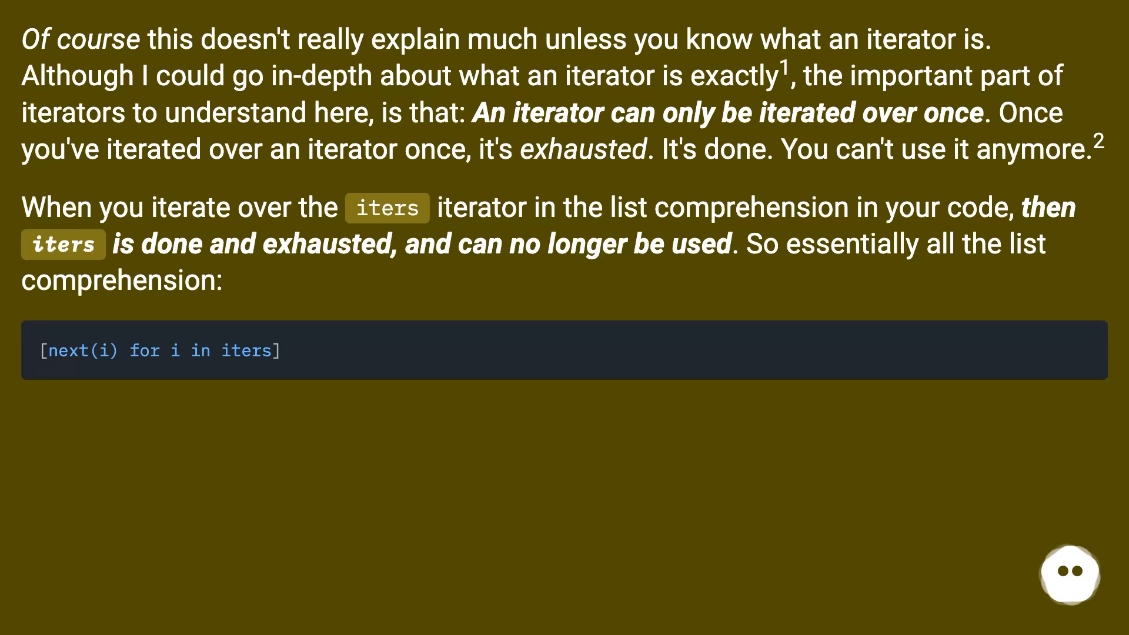
{"action": "scroll", "scroll_direction": "down", "scroll_amount": 3}
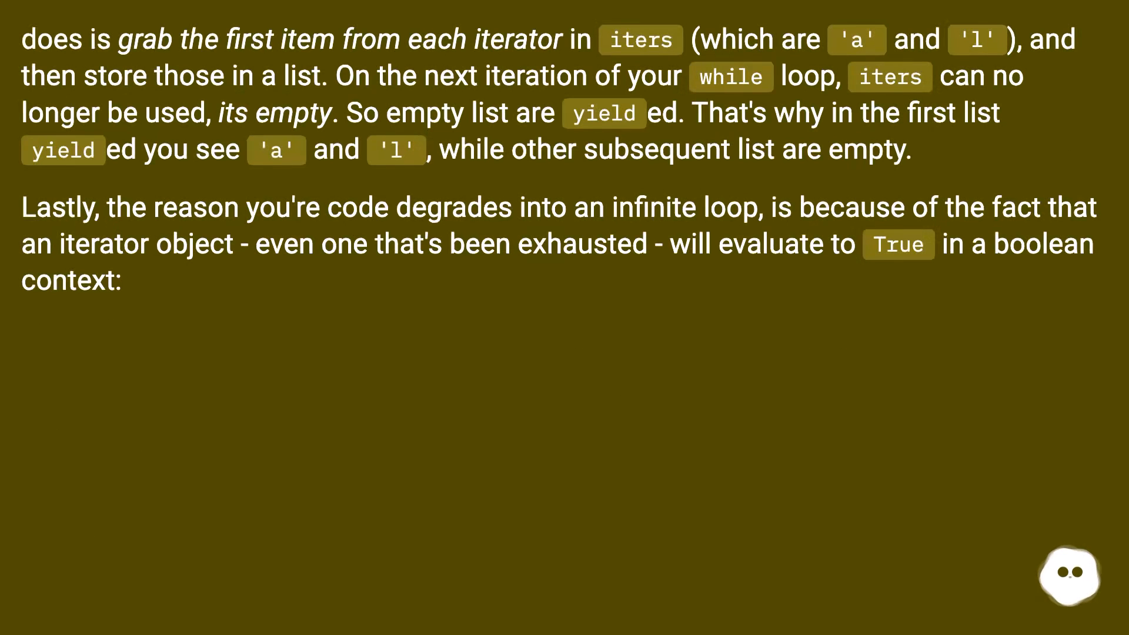
{"action": "scroll", "scroll_direction": "down", "scroll_amount": 3}
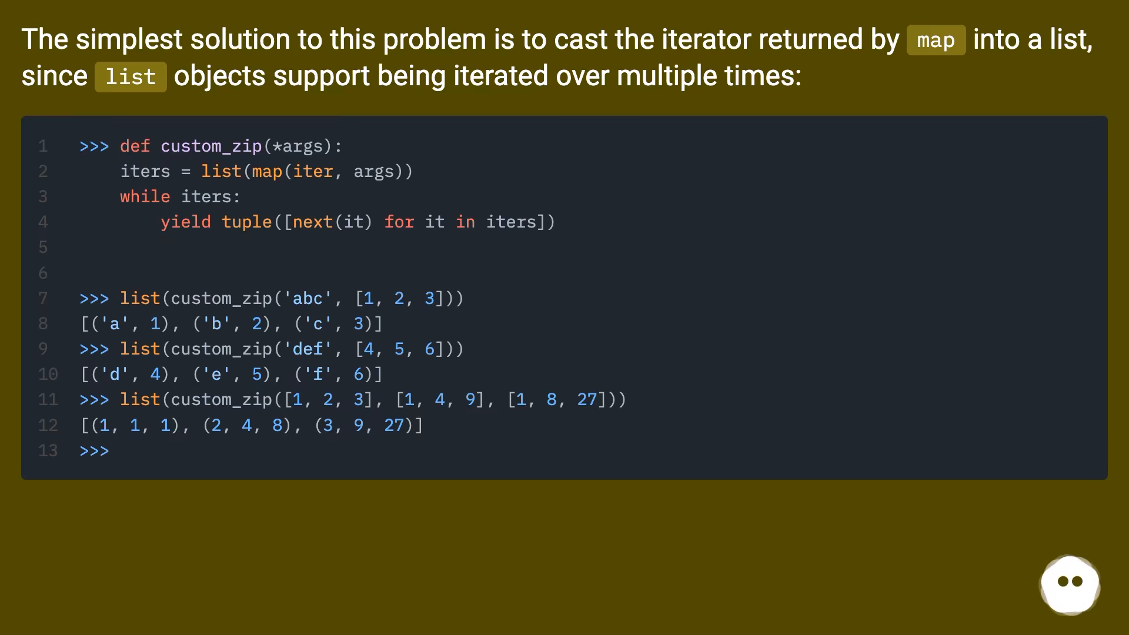
{"action": "scroll", "scroll_direction": "down", "scroll_amount": 3}
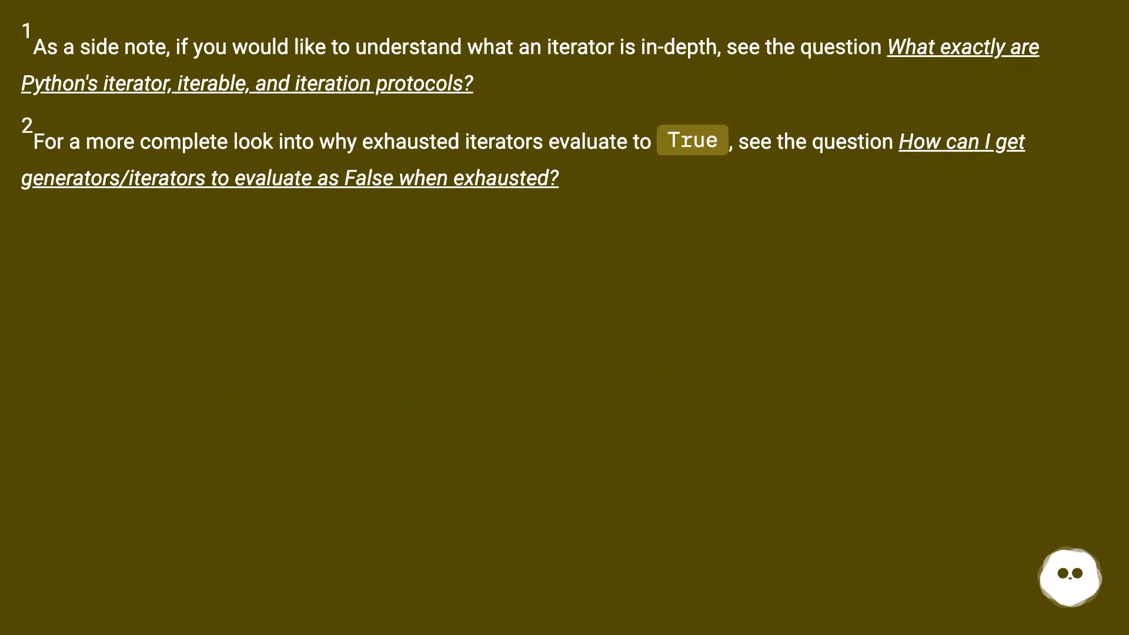